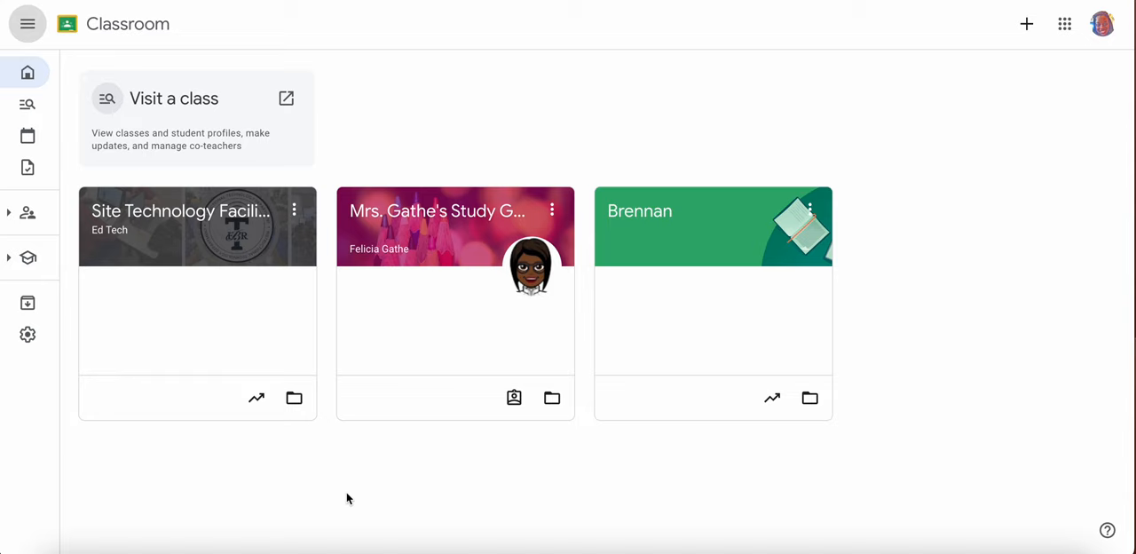
pyautogui.moveTo(193, 146)
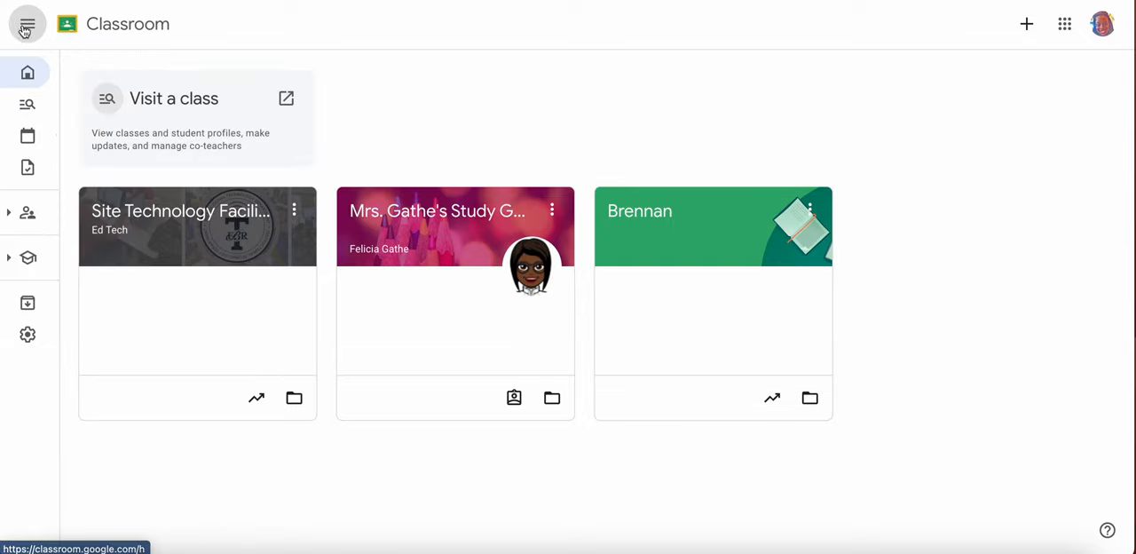
pyautogui.moveTo(27, 25)
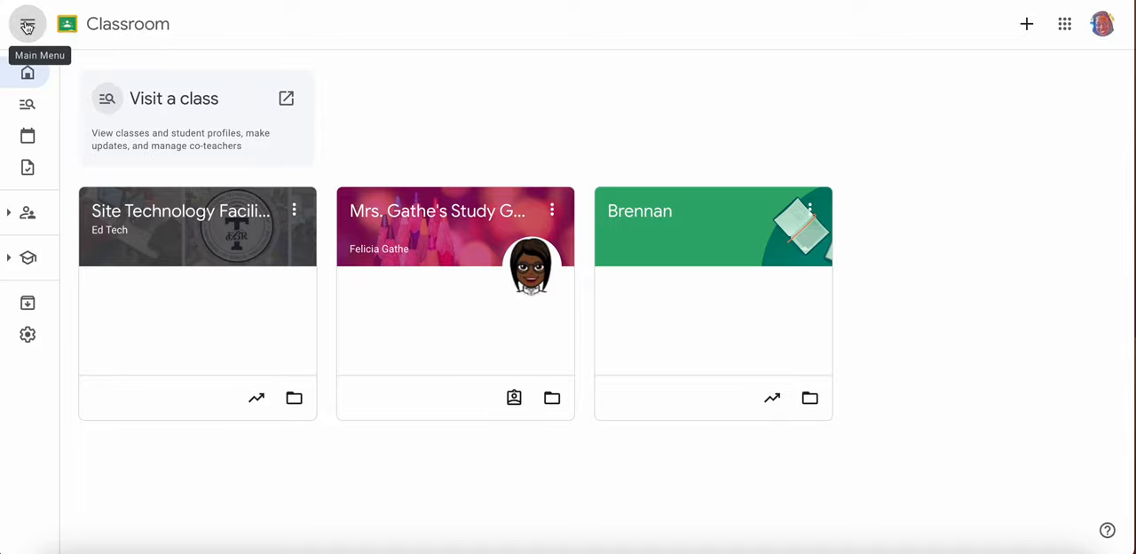
# Step: Bring up the Visit a class introduction from the main navigation menu
pyautogui.click(29, 25)
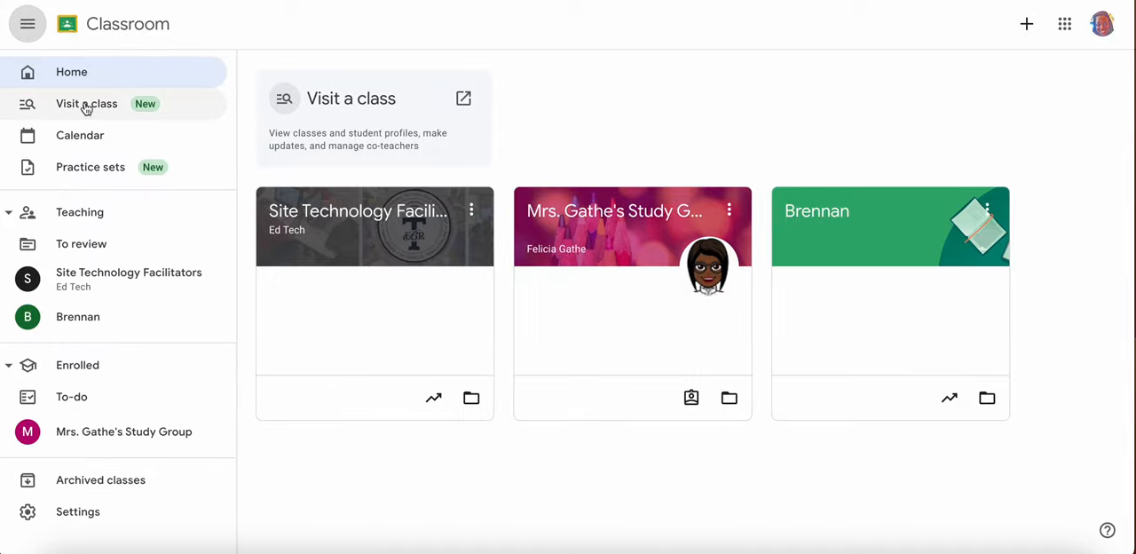
pyautogui.moveTo(359, 144)
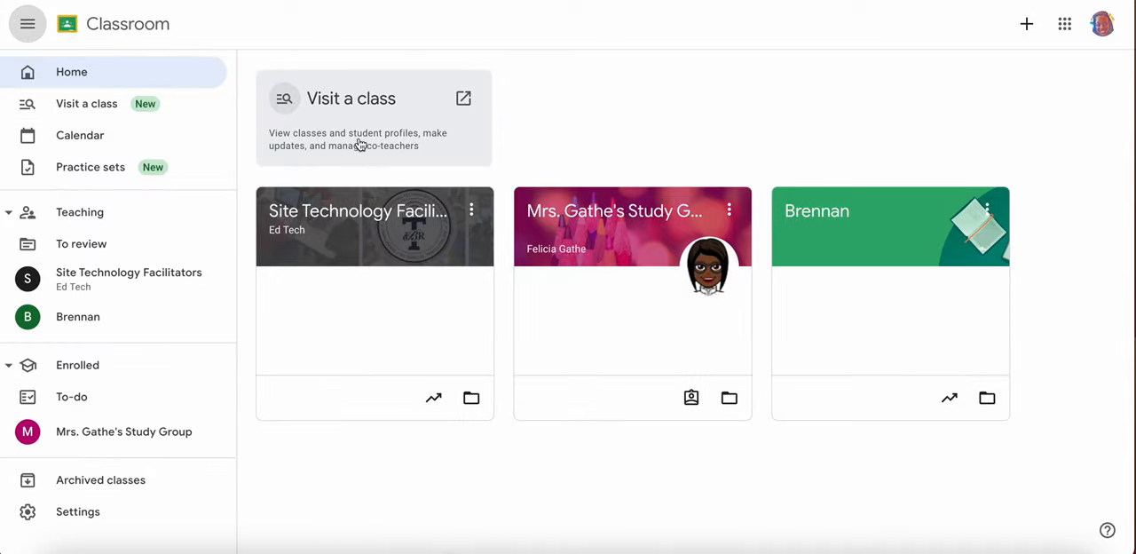
pyautogui.click(373, 98)
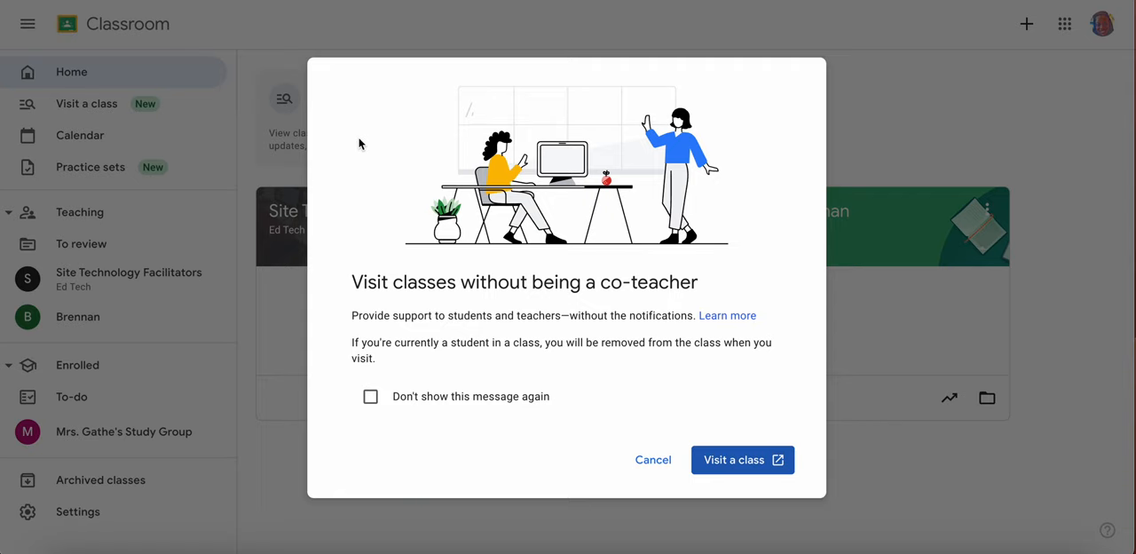
pyautogui.moveTo(490, 328)
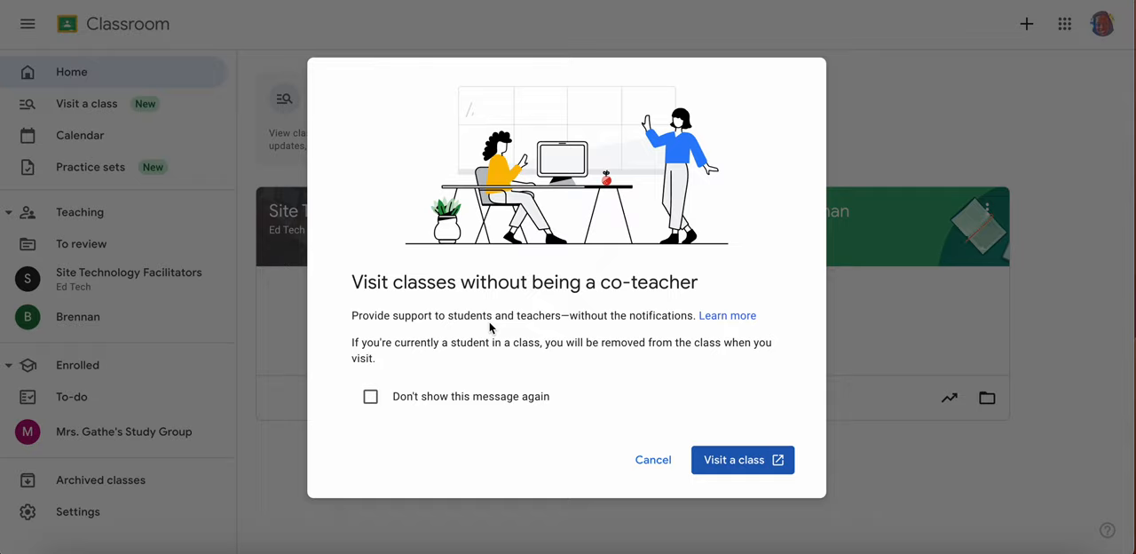
# Step: Search teachers with 'r' and open the first matching teacher's profile with their 29 classes
pyautogui.click(734, 460)
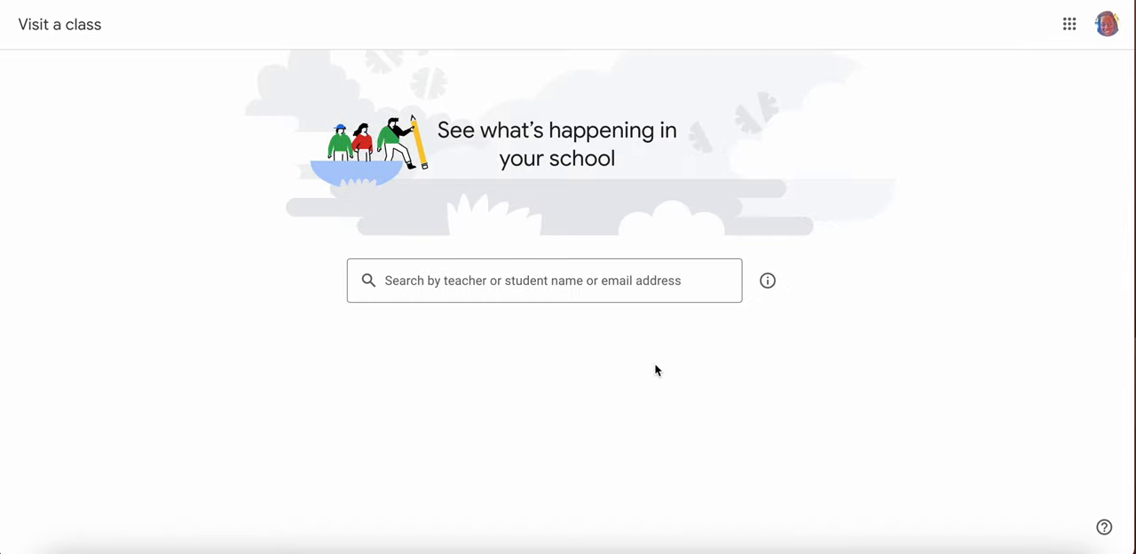
pyautogui.write('r')
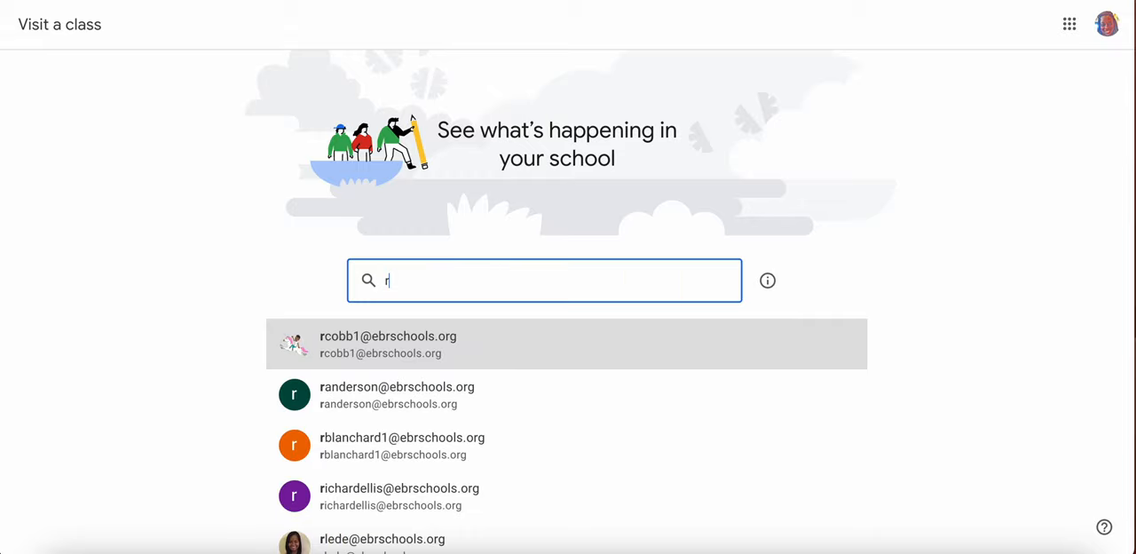
pyautogui.moveTo(450, 348)
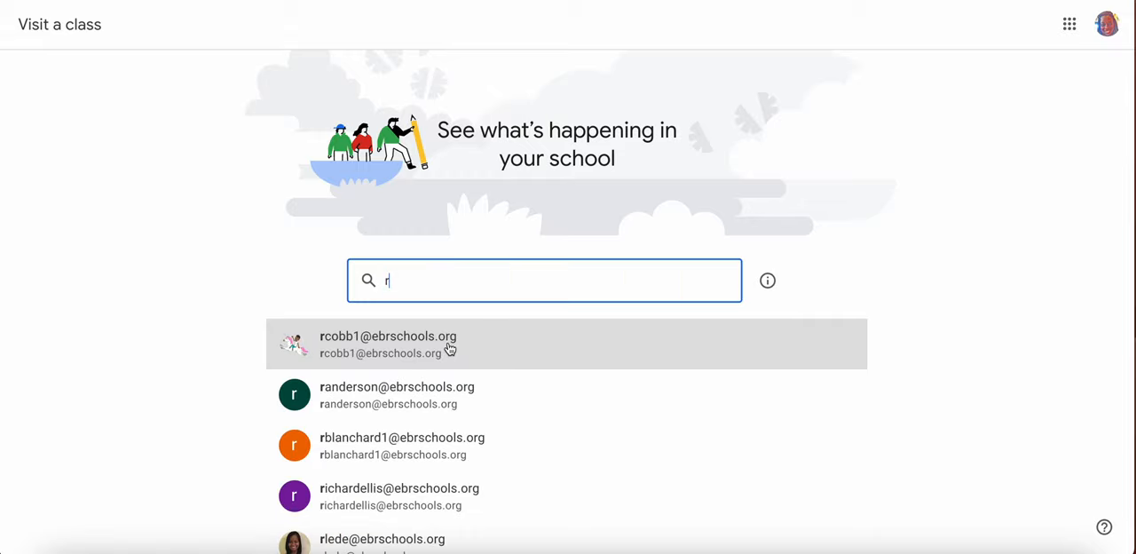
pyautogui.click(387, 345)
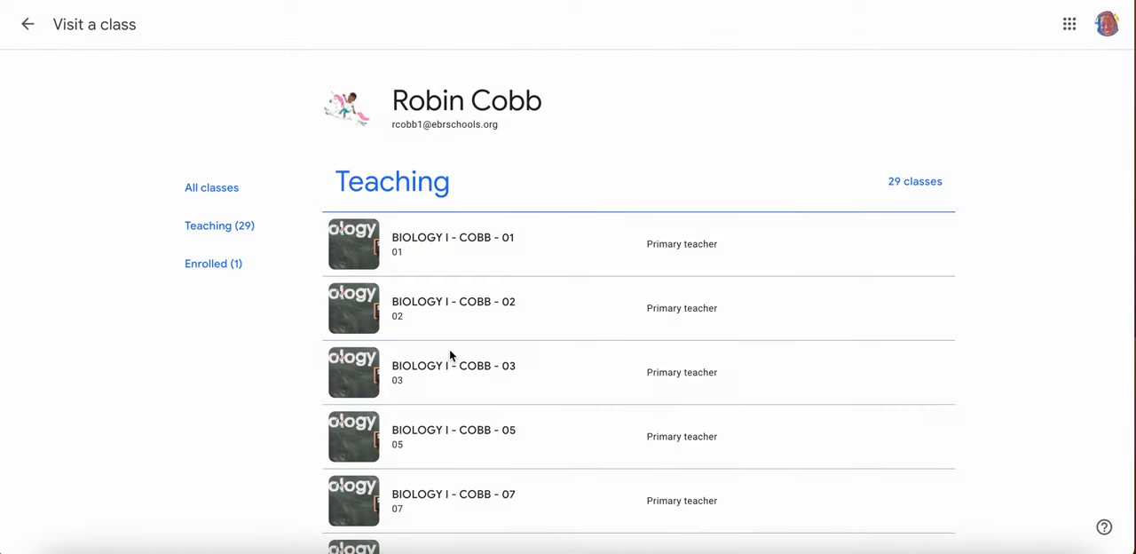
pyautogui.moveTo(453, 371)
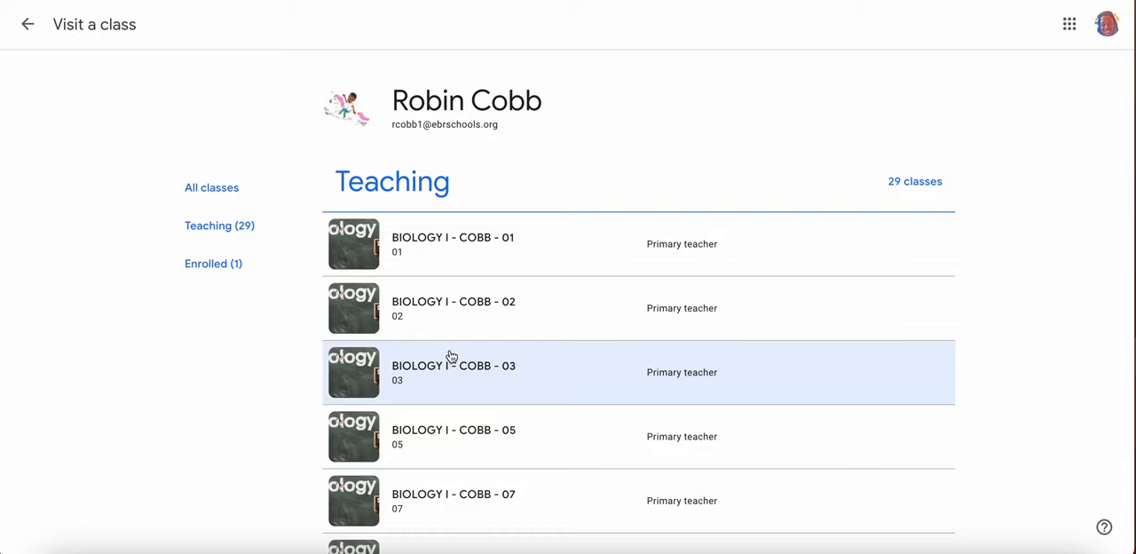
pyautogui.moveTo(497, 373)
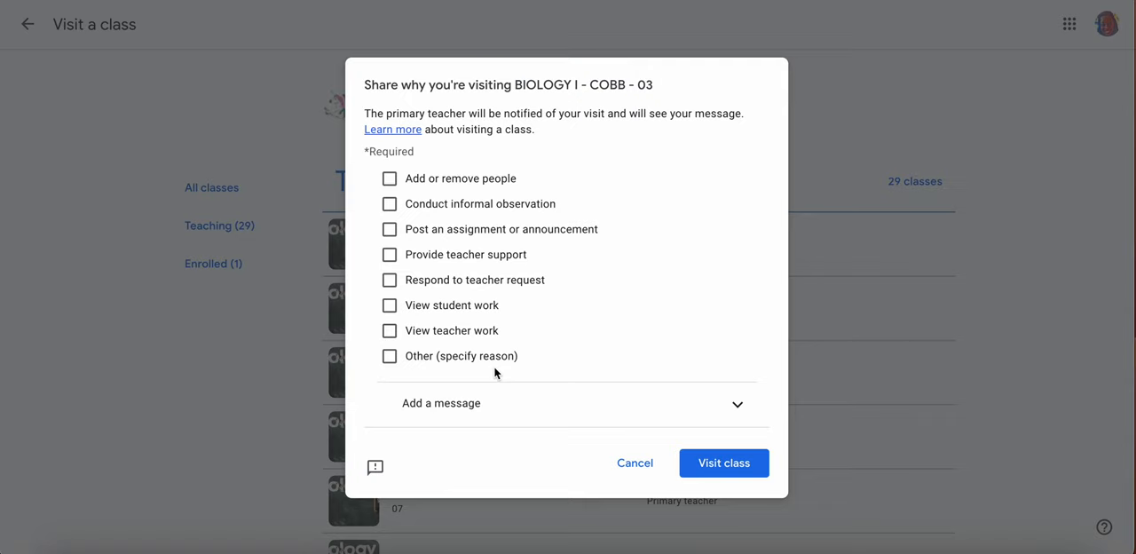
pyautogui.moveTo(522, 281)
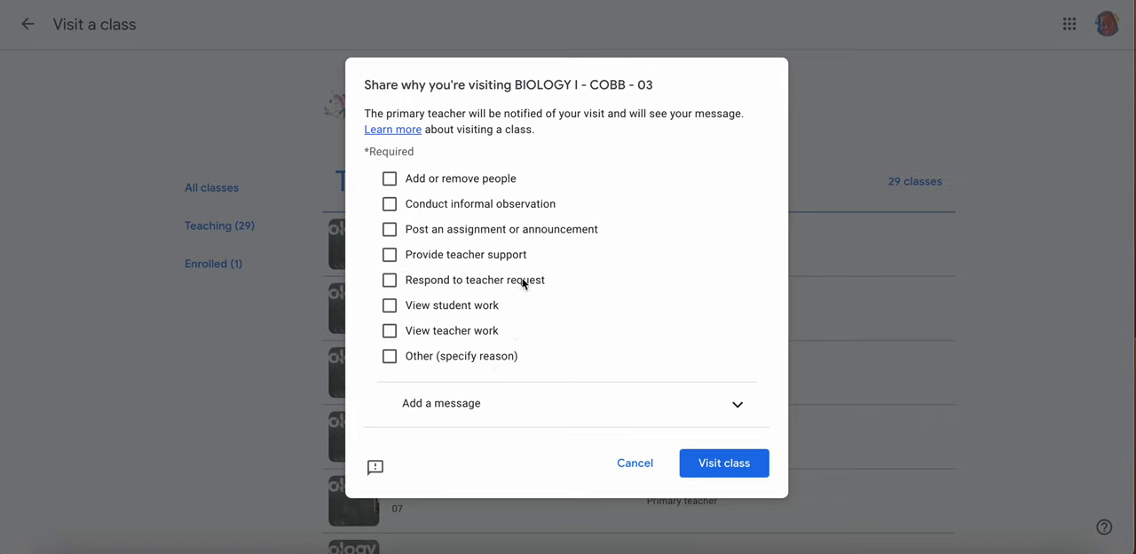
pyautogui.moveTo(472, 194)
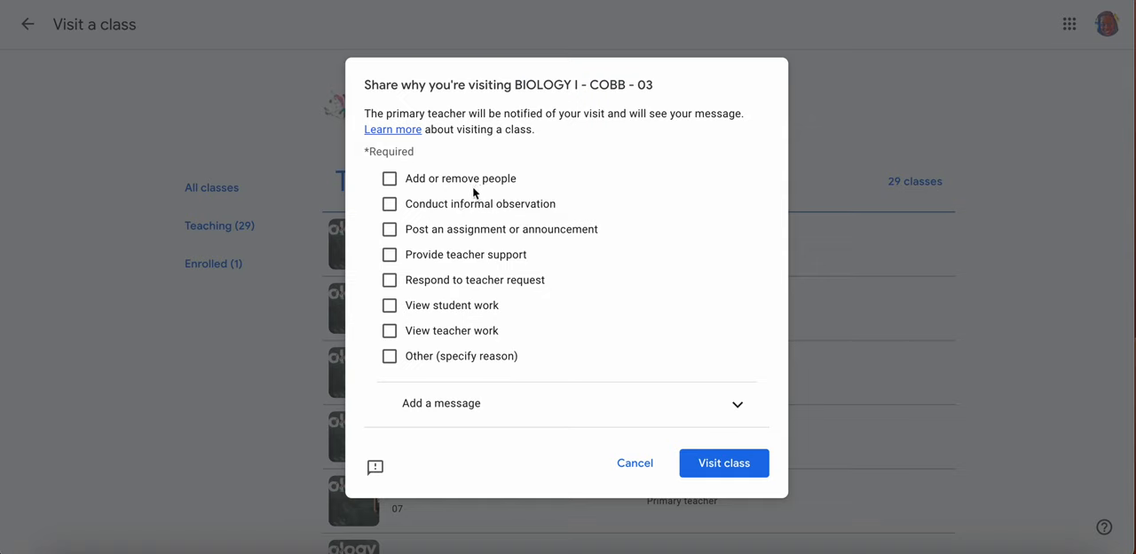
pyautogui.moveTo(433, 210)
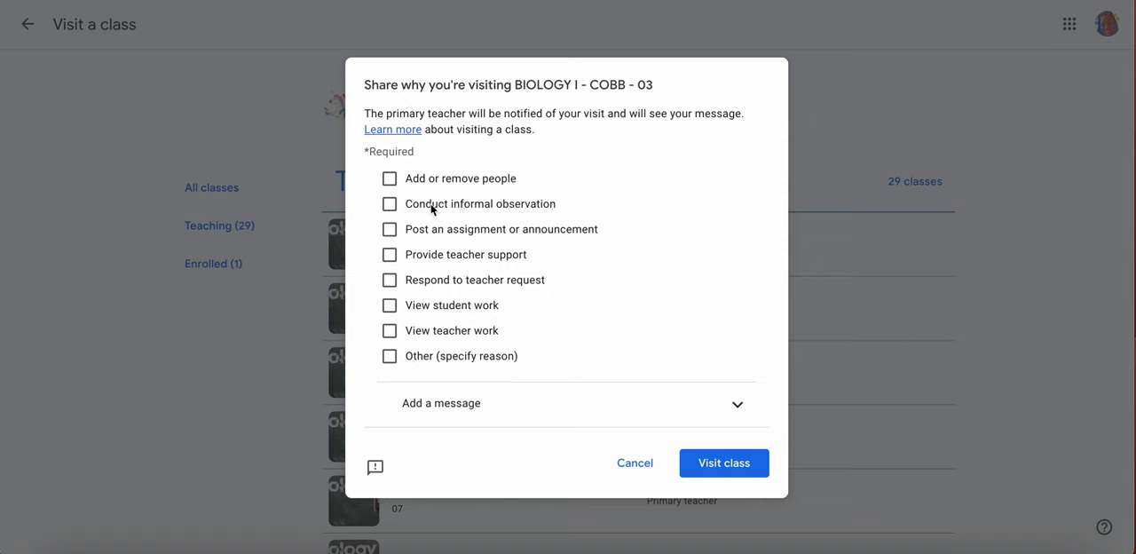
# Step: Choose Conduct informal observation as the reason and start the visit to BIOLOGY I - COBB - 03
pyautogui.click(391, 203)
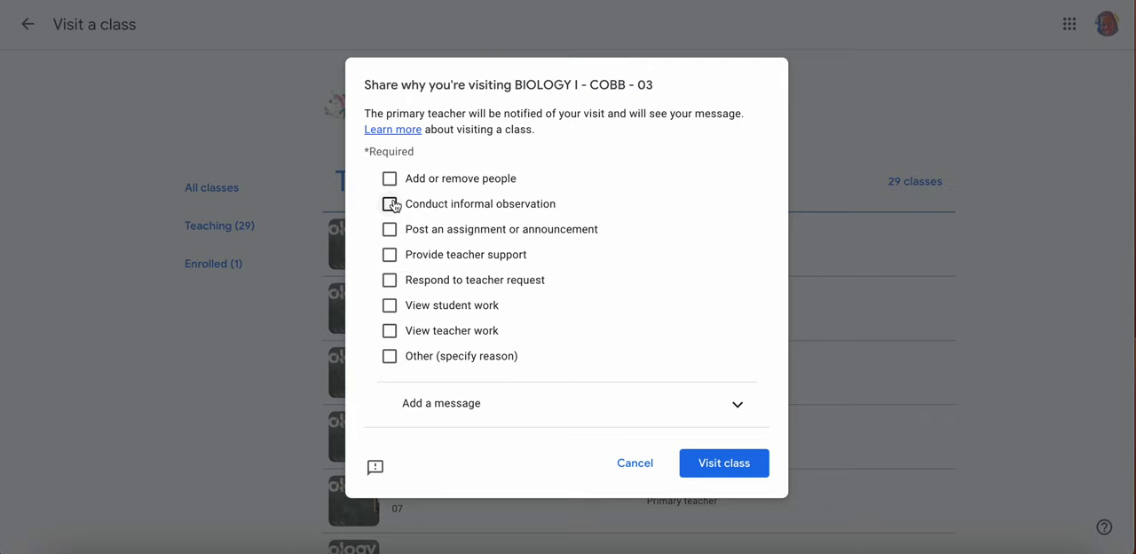
pyautogui.moveTo(462, 355)
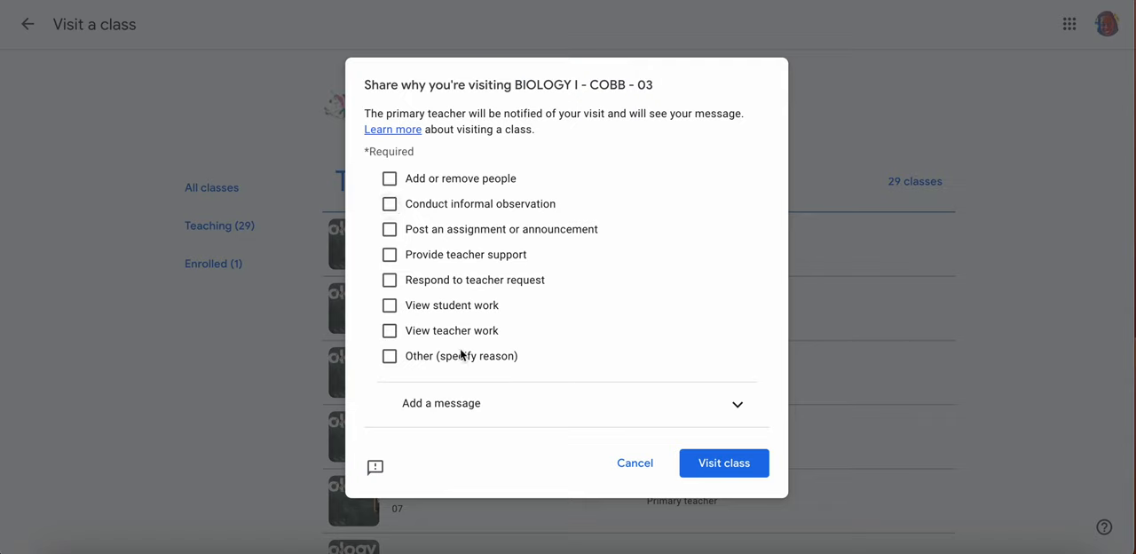
pyautogui.click(389, 356)
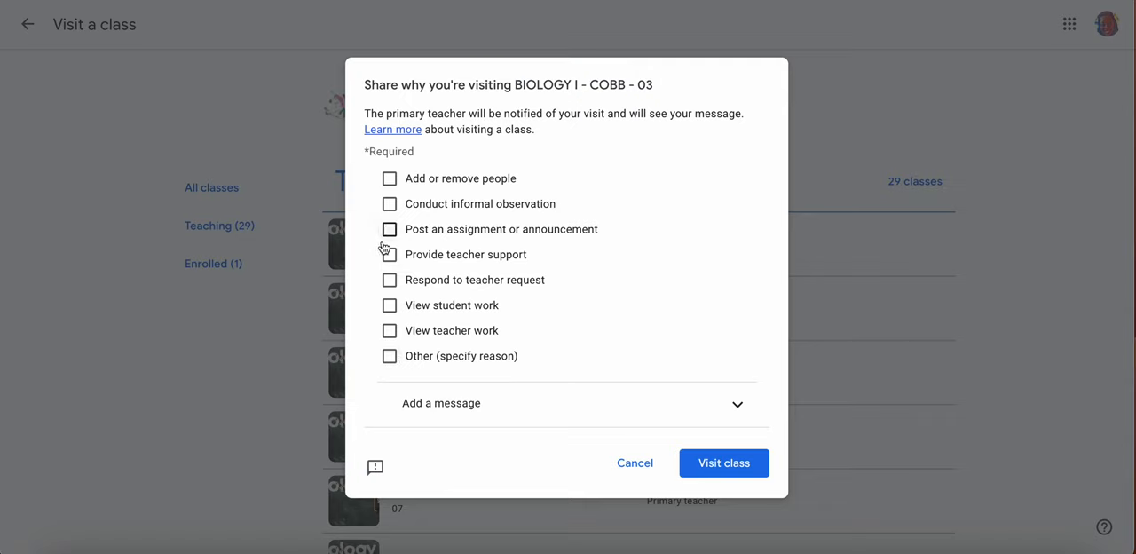
pyautogui.click(389, 202)
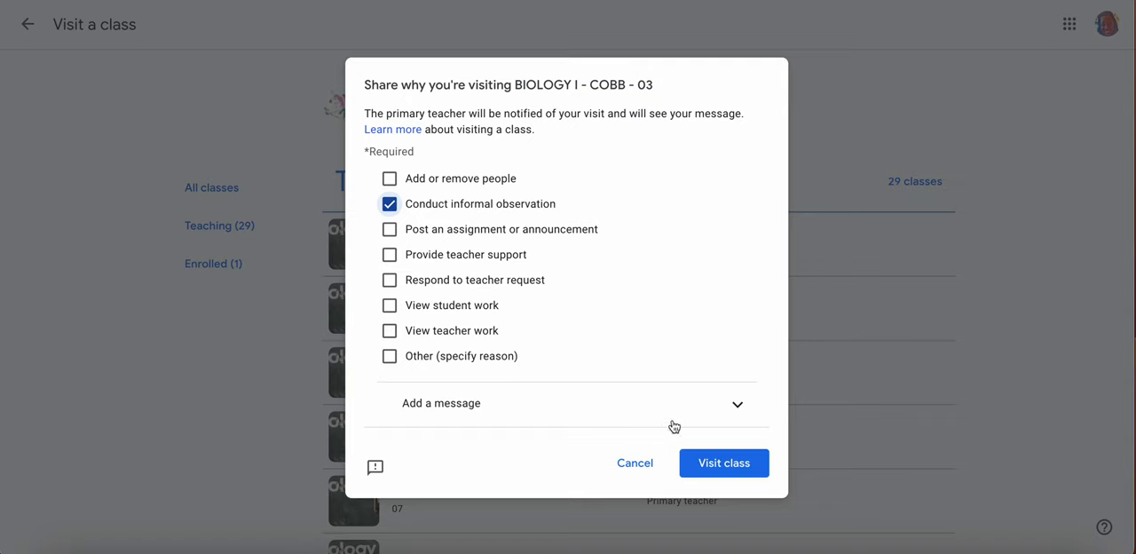
pyautogui.click(725, 462)
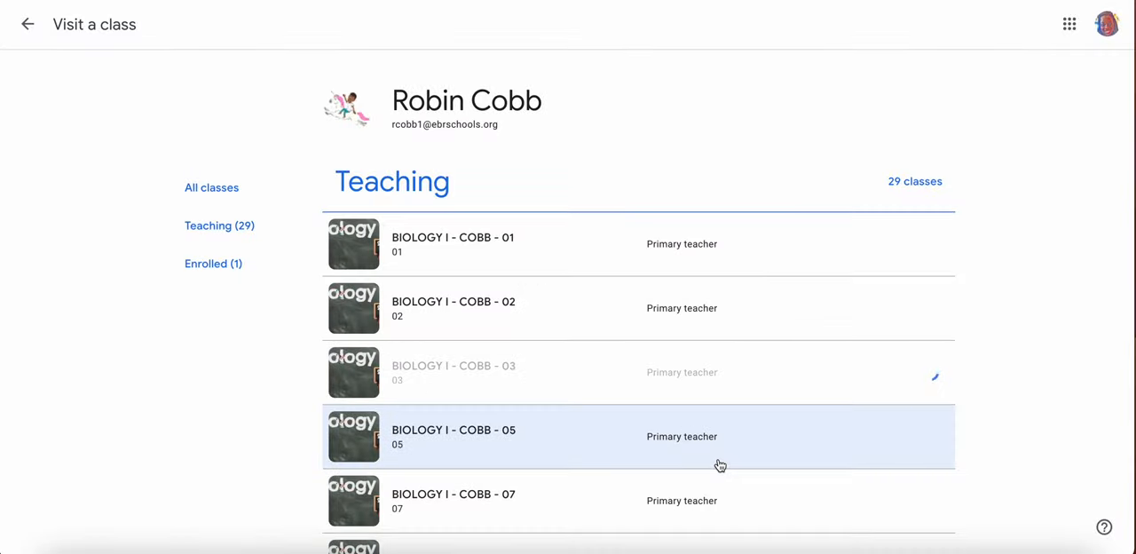
pyautogui.click(453, 371)
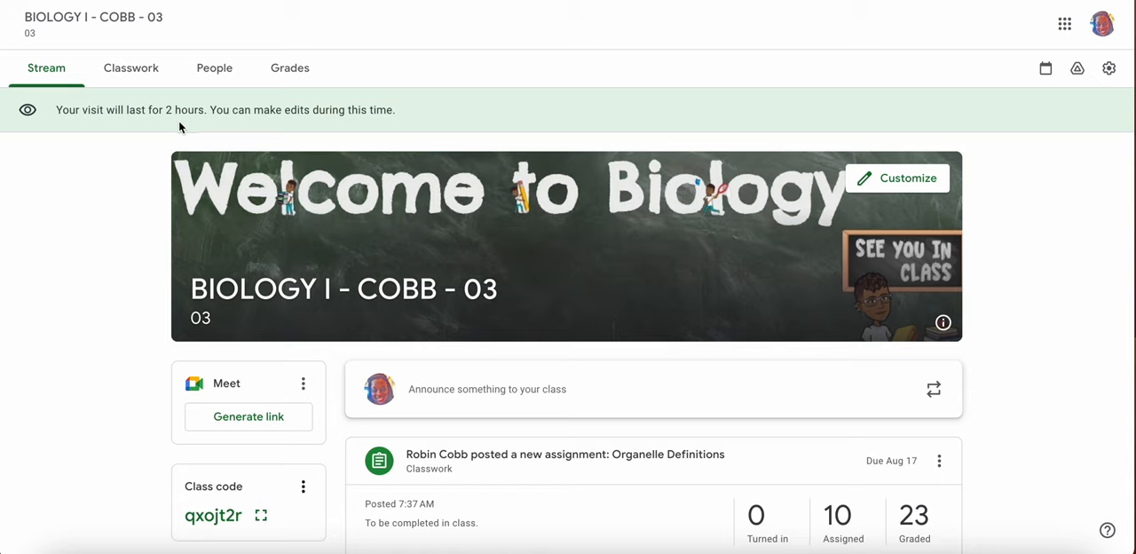
pyautogui.moveTo(373, 126)
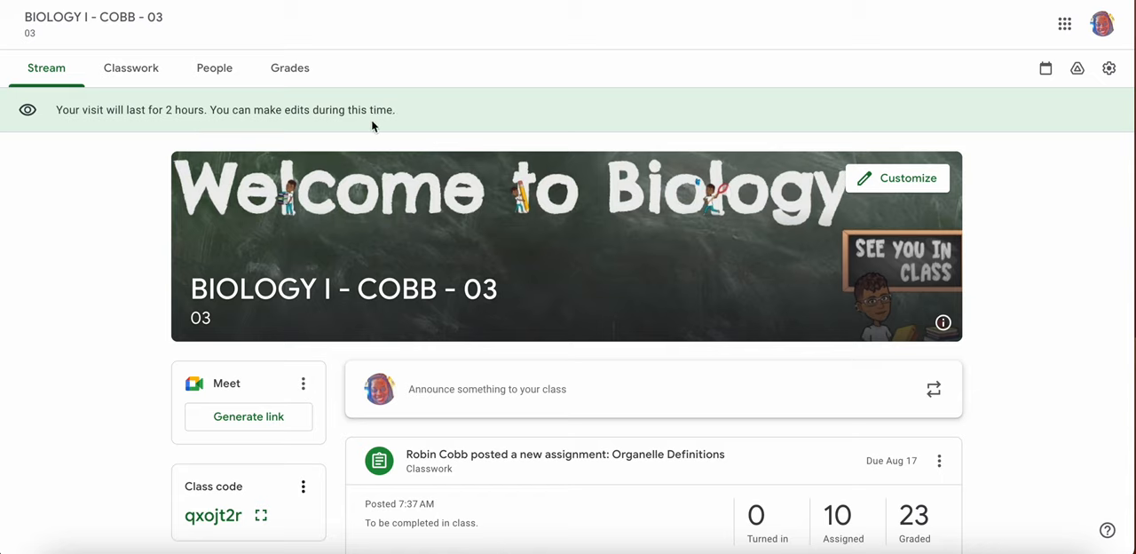
pyautogui.moveTo(371, 320)
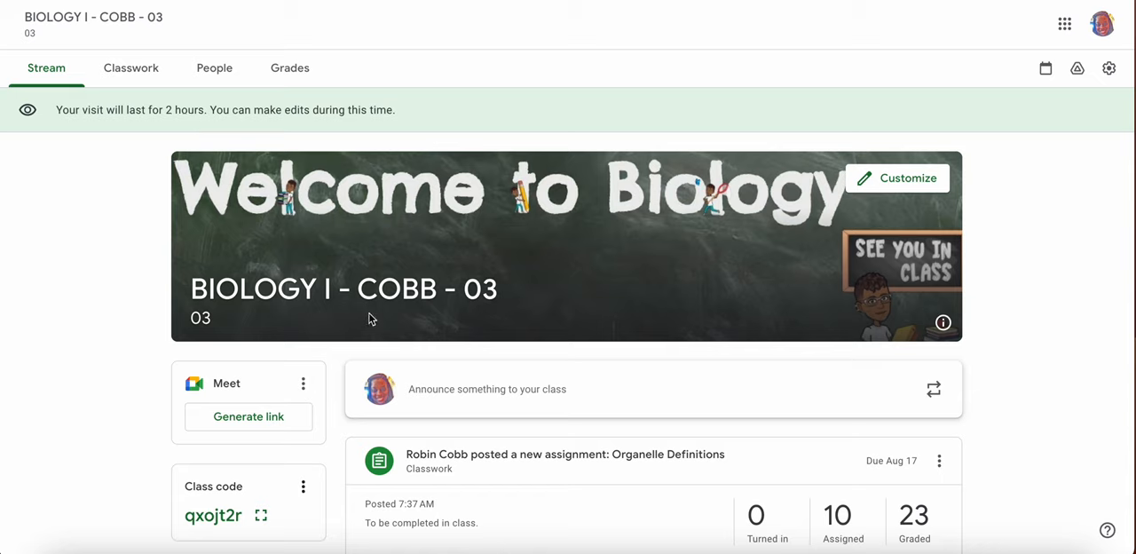